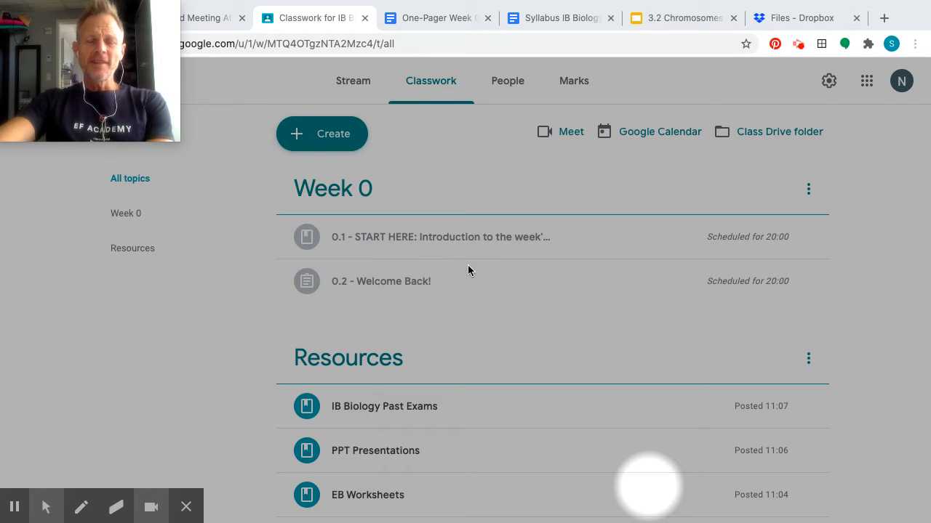
{"action": "mouse_move", "coordinate": [480, 262]}
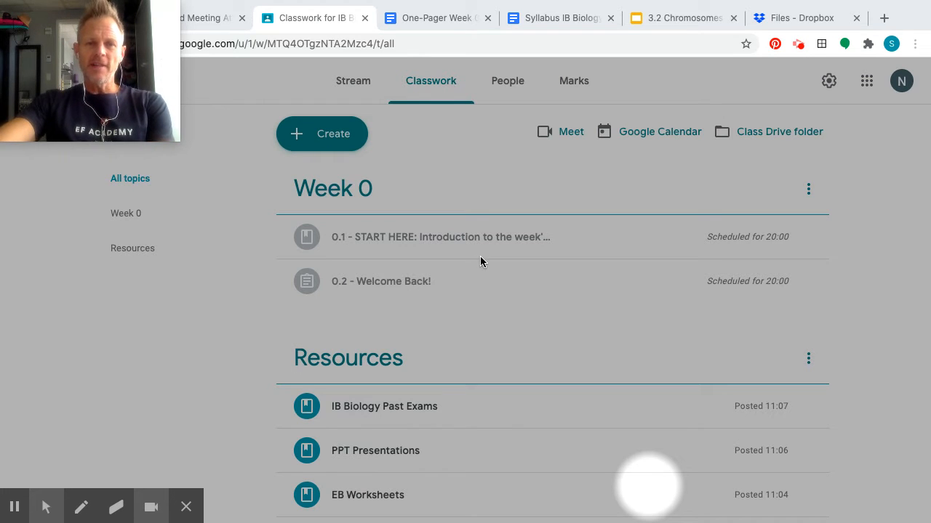
{"action": "mouse_move", "coordinate": [512, 253]}
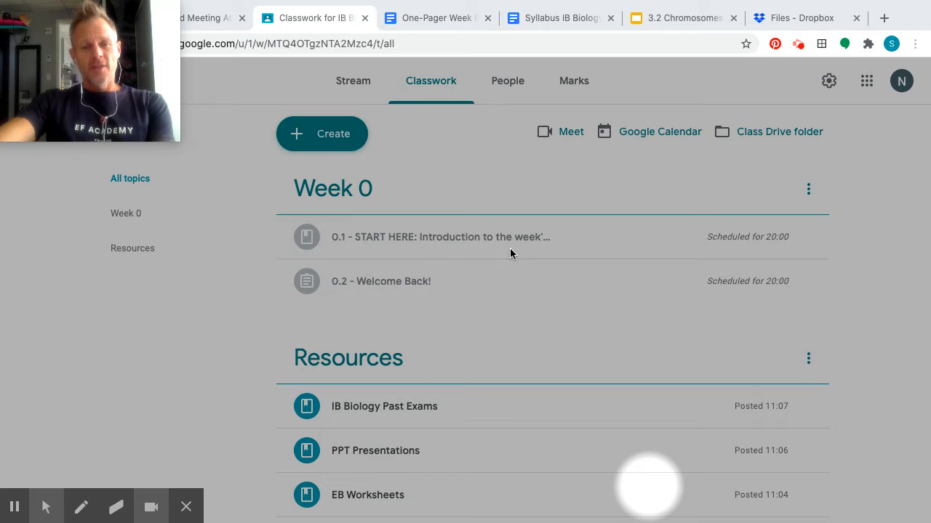
{"action": "mouse_move", "coordinate": [433, 256]}
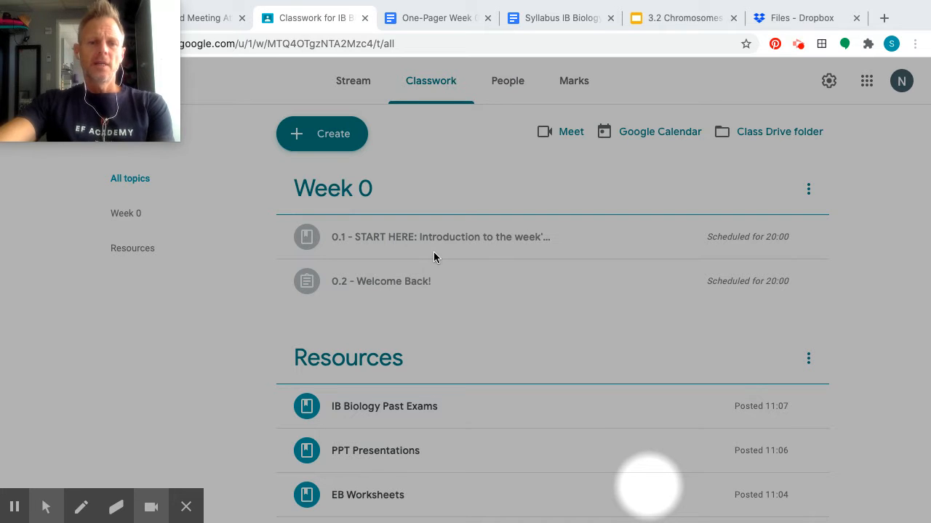
{"action": "mouse_move", "coordinate": [349, 315]}
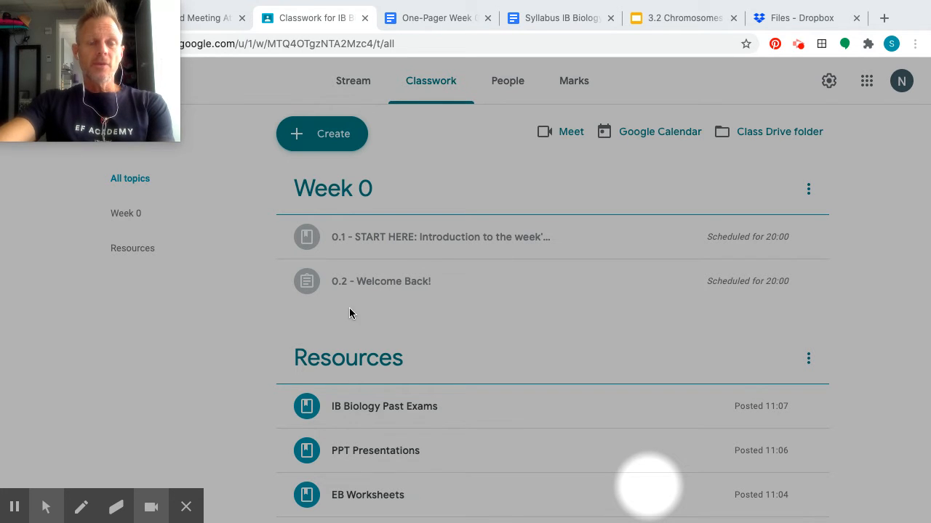
{"action": "mouse_move", "coordinate": [369, 300]}
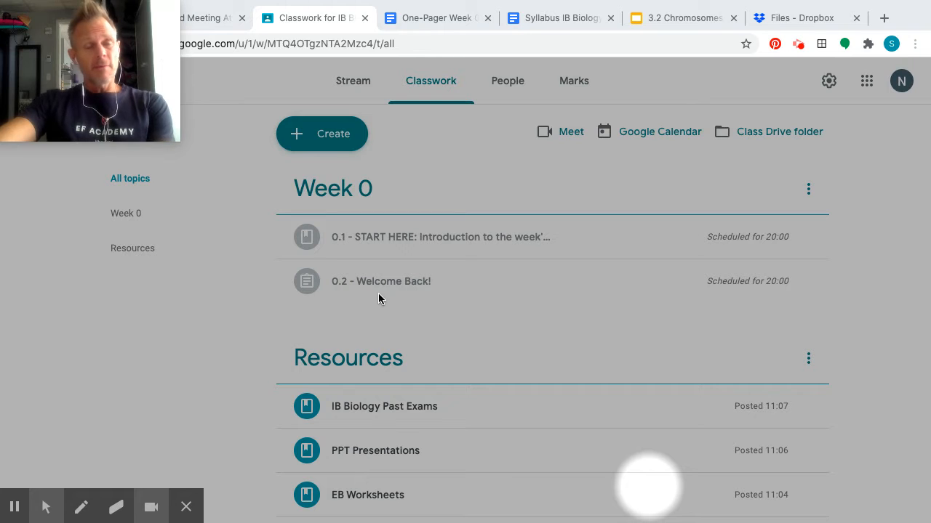
{"action": "mouse_move", "coordinate": [392, 305]}
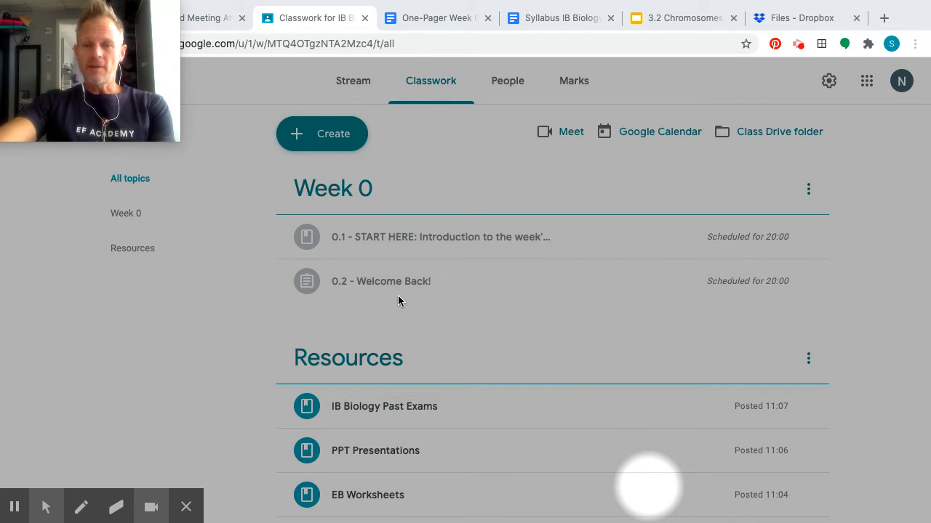
{"action": "mouse_move", "coordinate": [404, 317]}
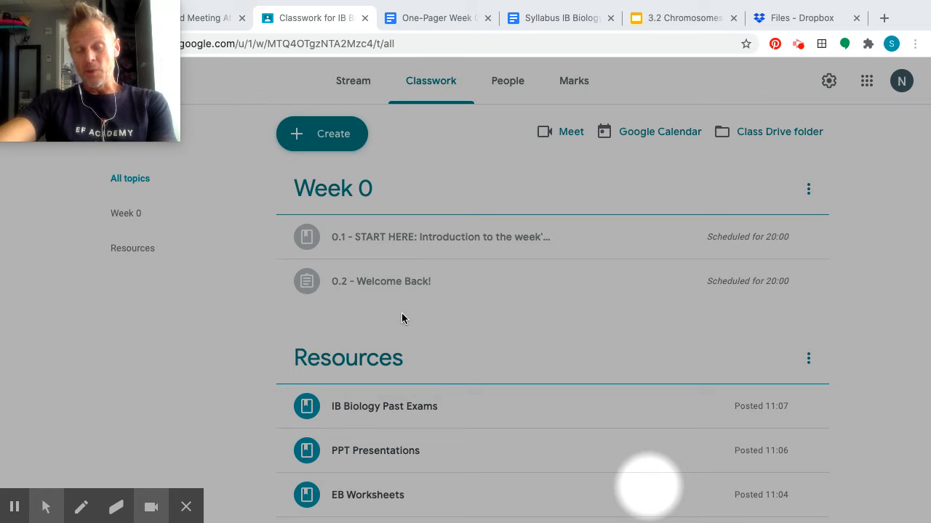
{"action": "mouse_move", "coordinate": [477, 150]}
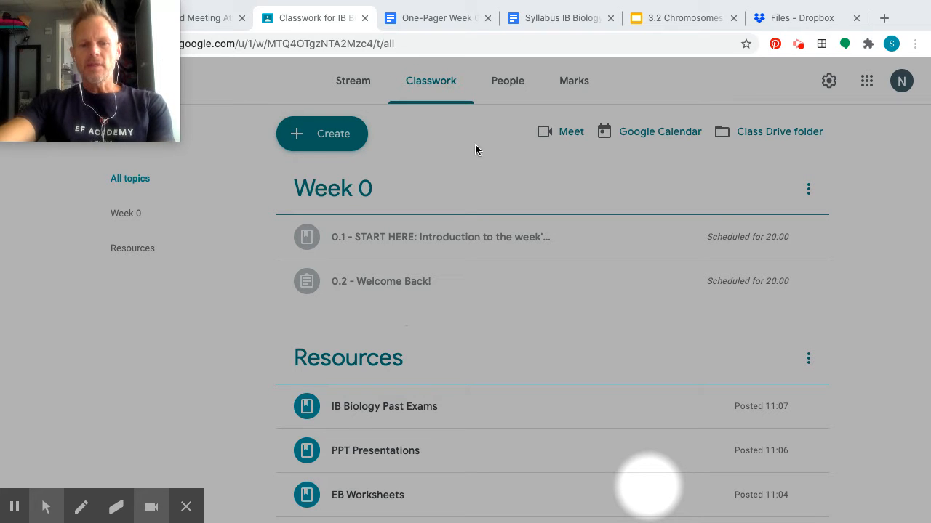
{"action": "mouse_move", "coordinate": [443, 218]}
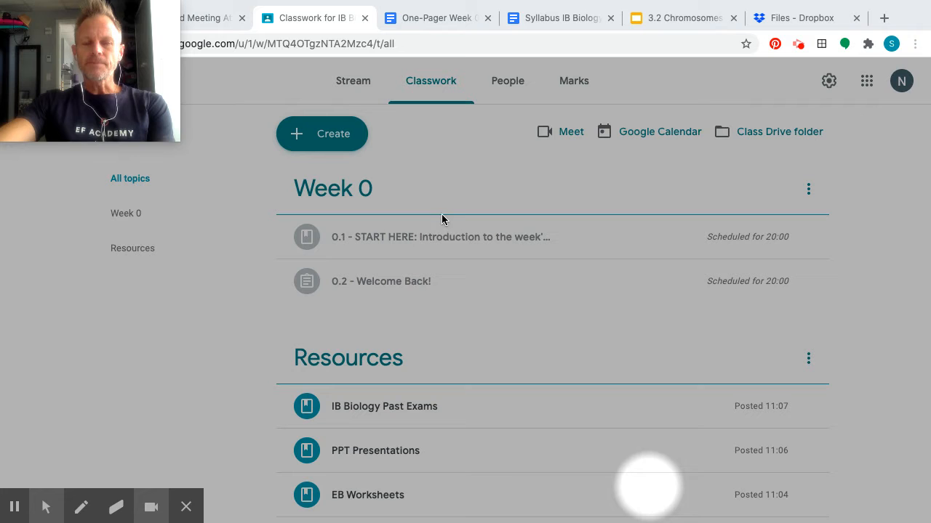
{"action": "mouse_move", "coordinate": [328, 280]}
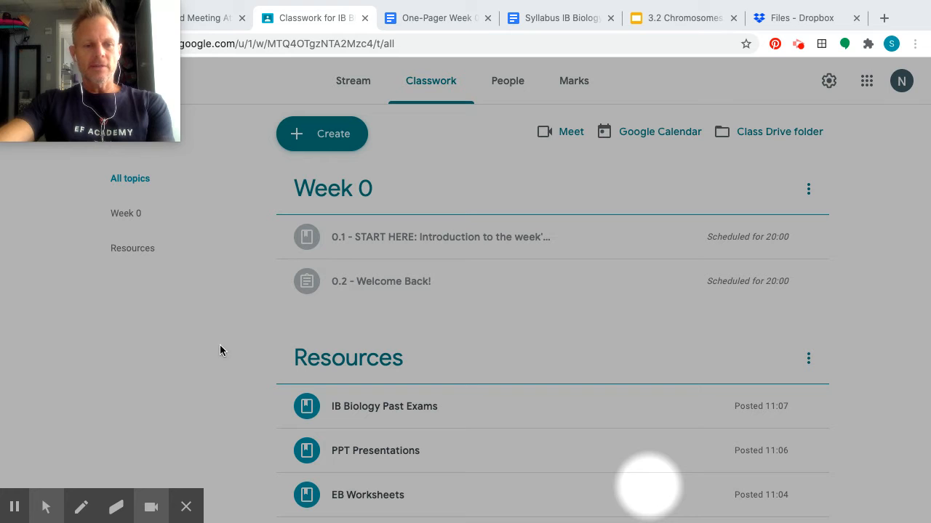
Finish the Assignment 0.1 bullet so it reads 'Complete nearpod lesson 1'
{"action": "left_click", "coordinate": [81, 506]}
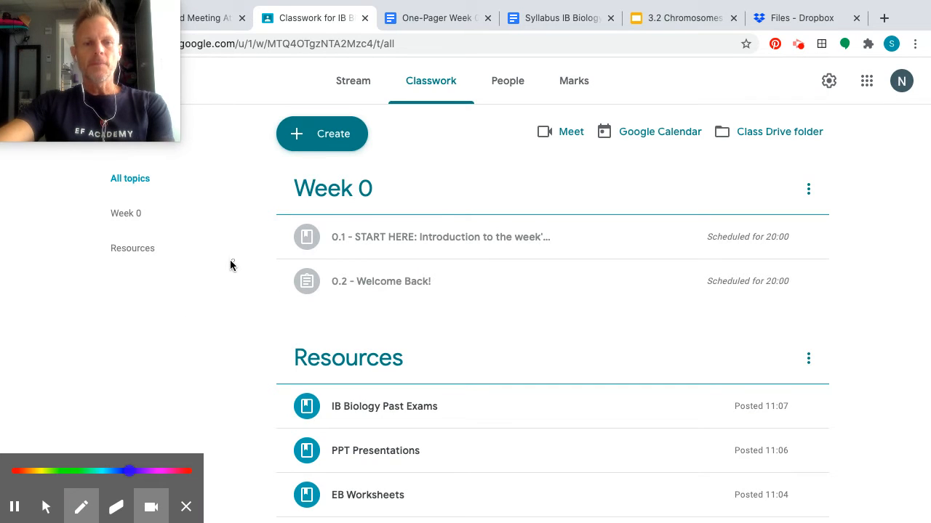
{"action": "left_click_drag", "start_coordinate": [225, 235], "coordinate": [273, 178]}
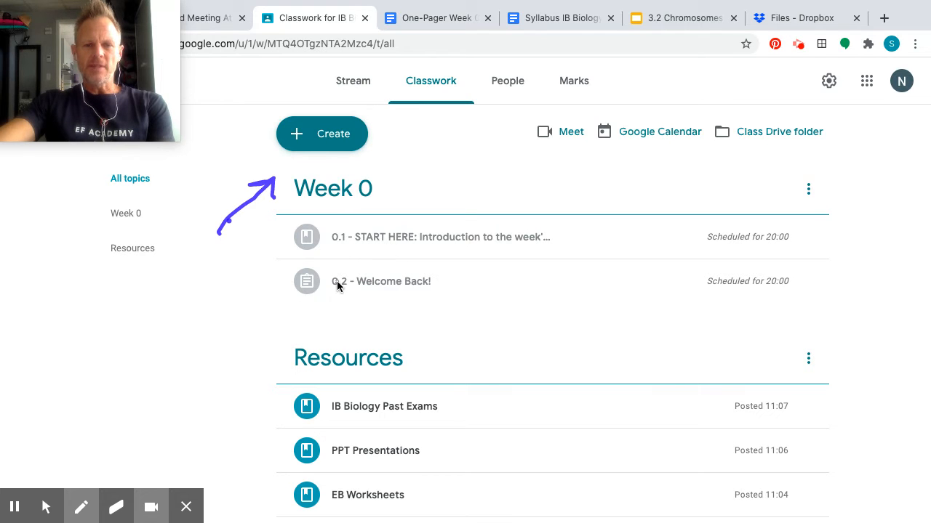
{"action": "mouse_move", "coordinate": [306, 268]}
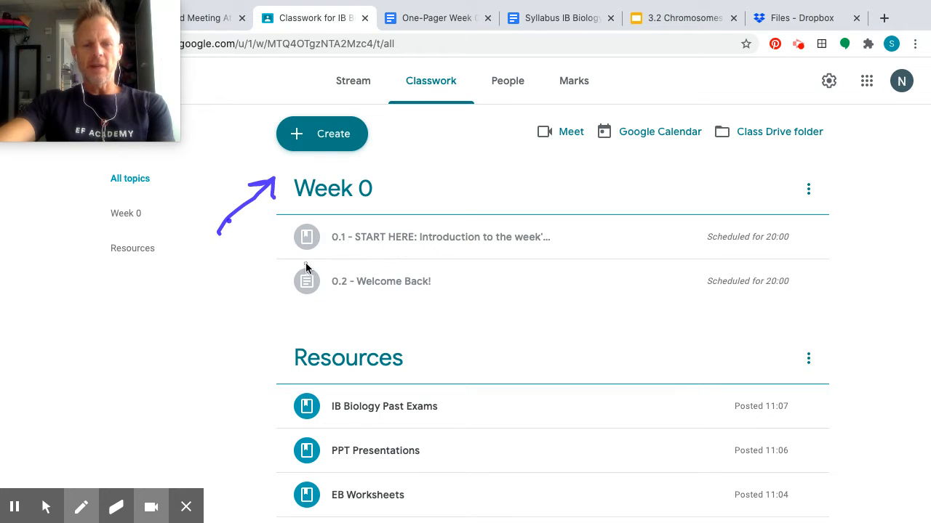
{"action": "mouse_move", "coordinate": [361, 244]}
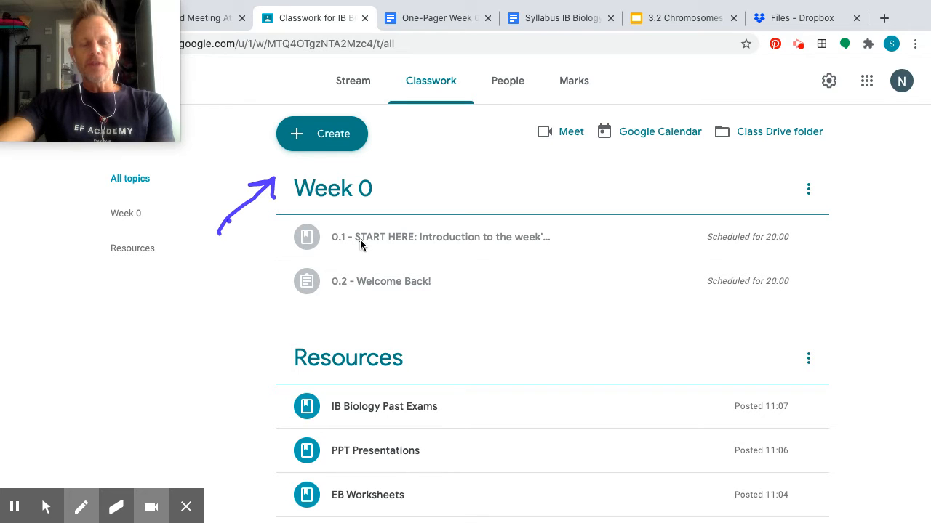
{"action": "mouse_move", "coordinate": [274, 346]}
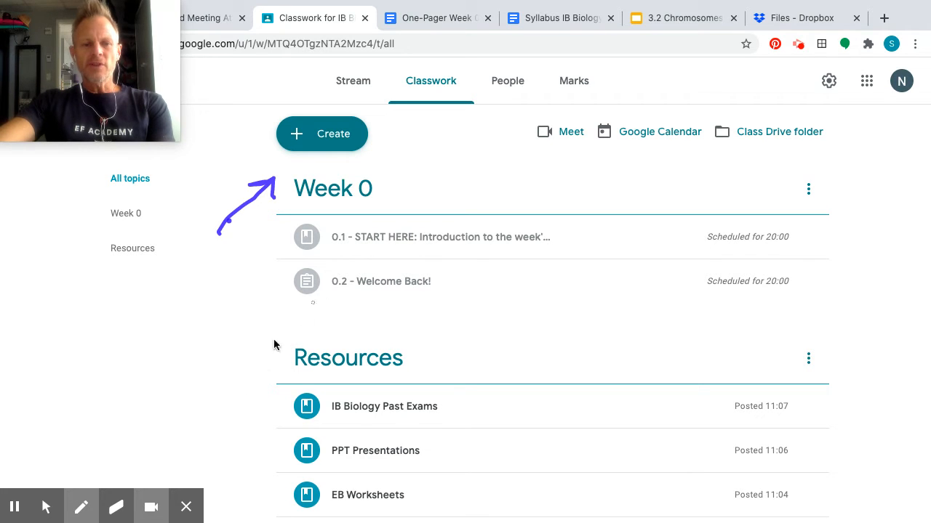
{"action": "mouse_move", "coordinate": [64, 486]}
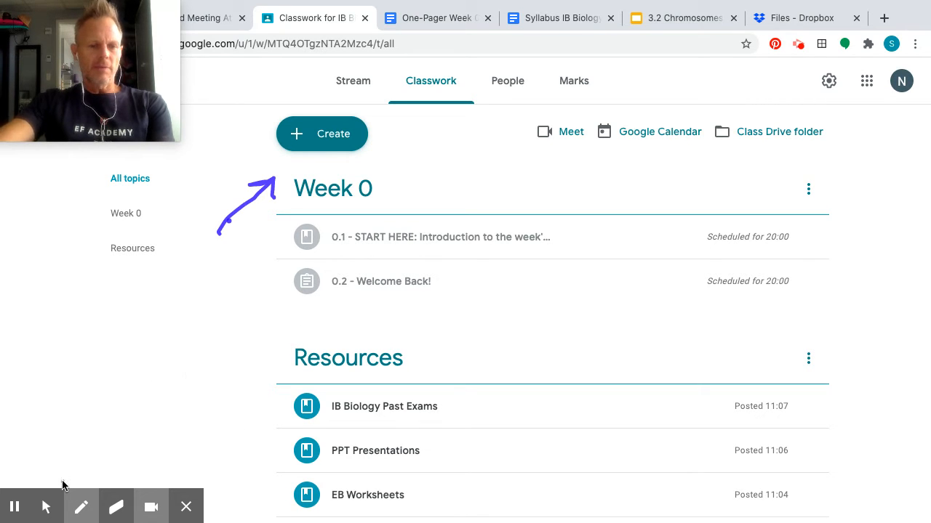
{"action": "mouse_move", "coordinate": [46, 506]}
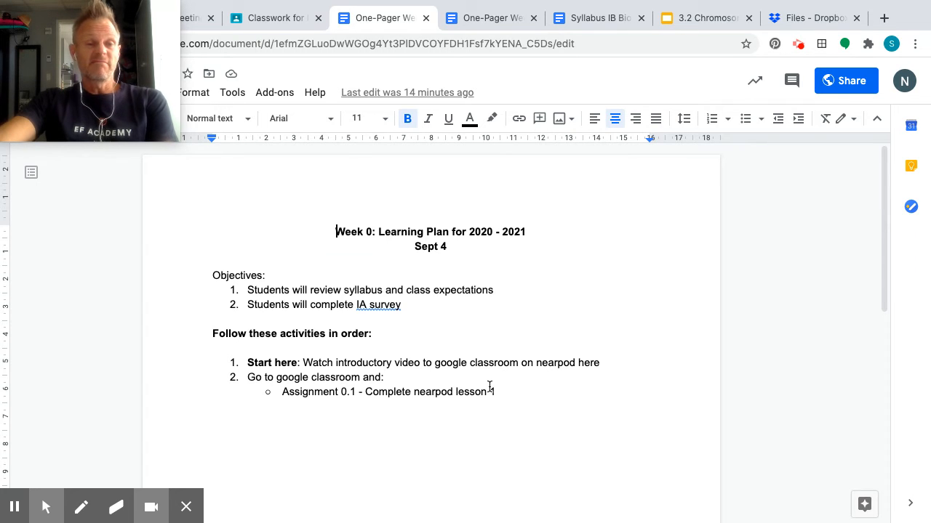
{"action": "type", "text": "1"}
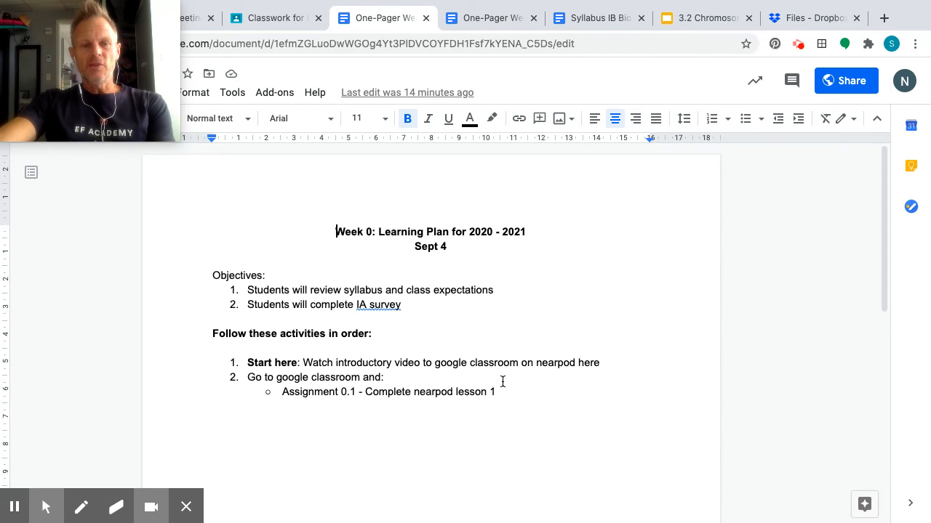
{"action": "mouse_move", "coordinate": [502, 384]}
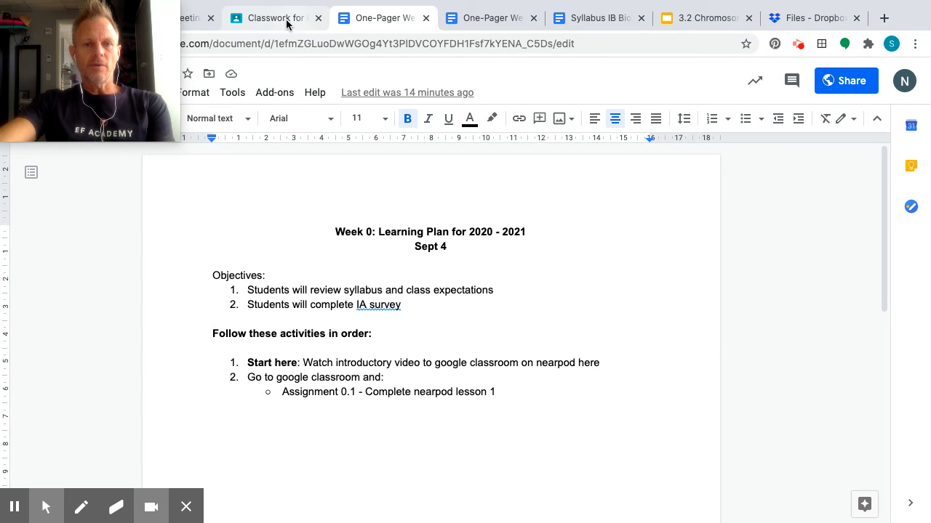
Return to the class Classwork page and expand the 0.1 START HERE assignment
{"action": "left_click", "coordinate": [273, 17]}
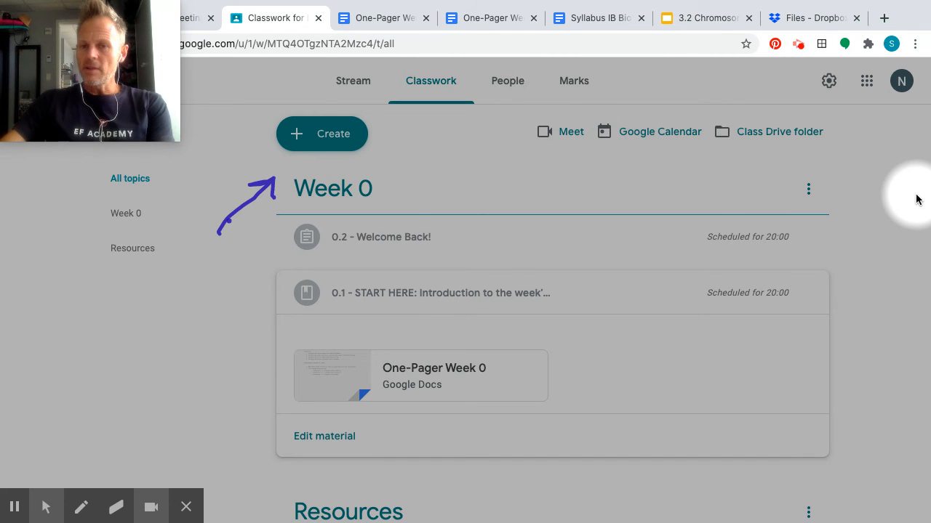
{"action": "mouse_move", "coordinate": [647, 395]}
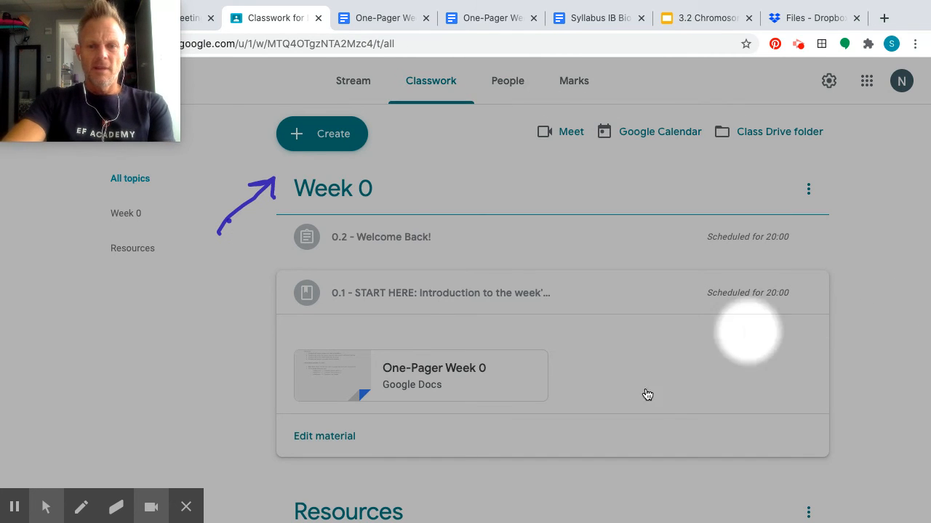
{"action": "scroll", "scroll_direction": "down", "scroll_amount": 3}
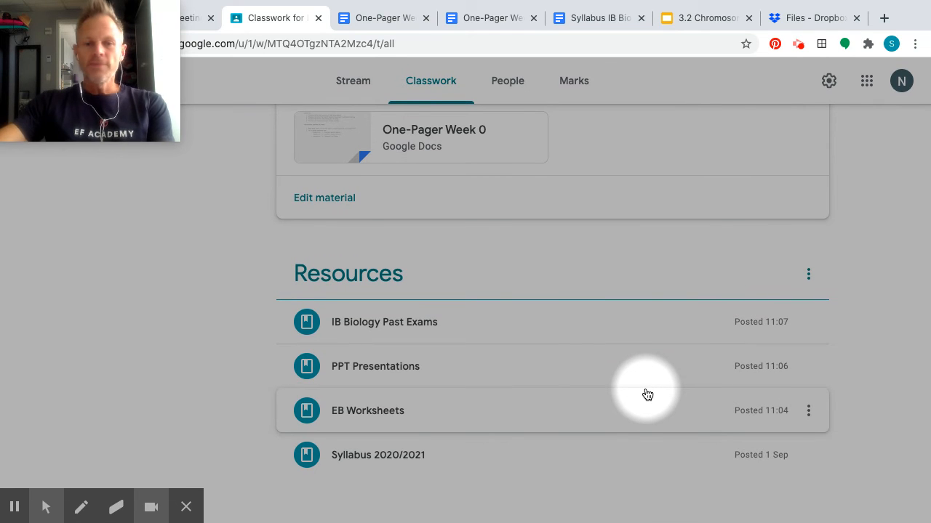
{"action": "mouse_move", "coordinate": [414, 253]}
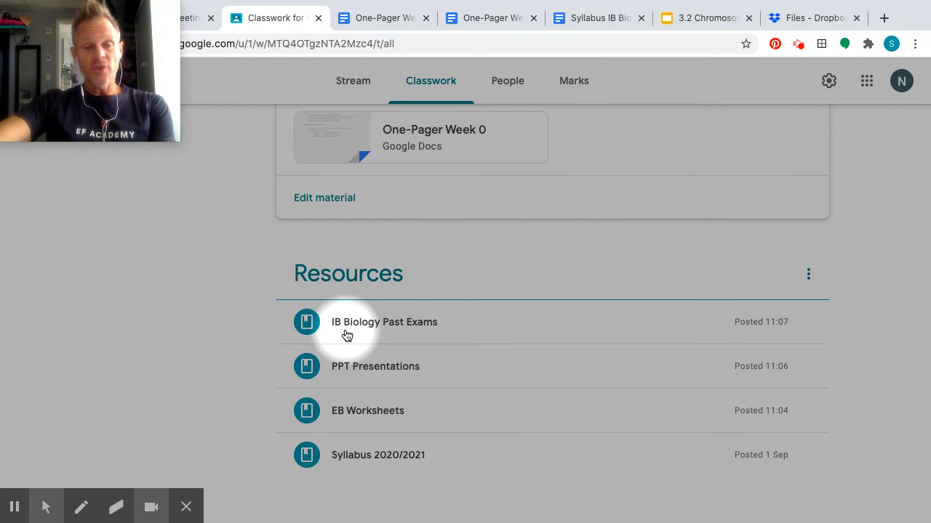
{"action": "mouse_move", "coordinate": [488, 263]}
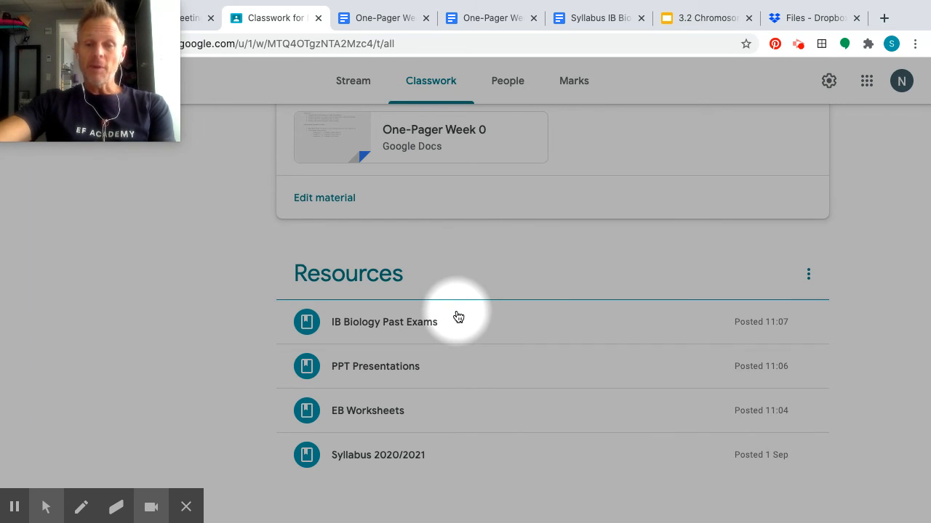
{"action": "mouse_move", "coordinate": [416, 371]}
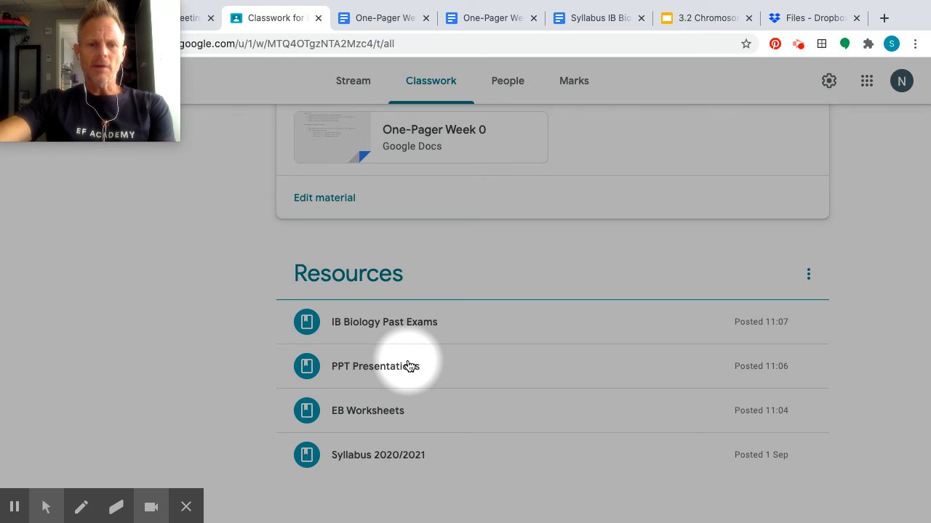
{"action": "mouse_move", "coordinate": [392, 427]}
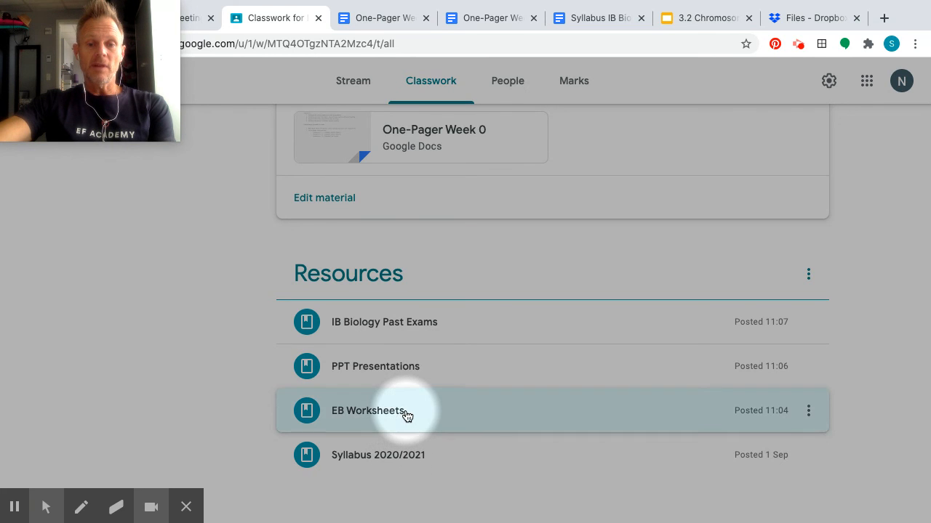
Expand the EB Worksheets material to show its Essential Biology Dropbox link
{"action": "left_click", "coordinate": [366, 410]}
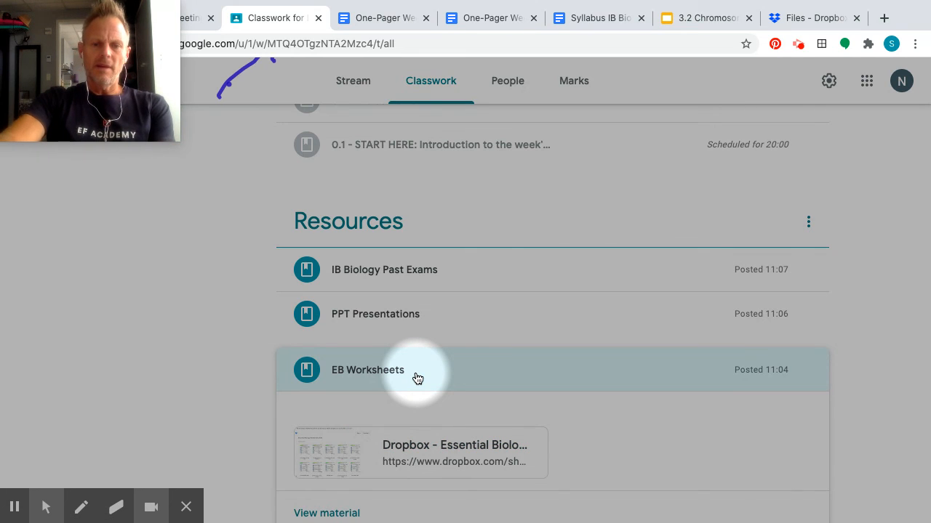
{"action": "scroll", "scroll_direction": "down", "scroll_amount": 3}
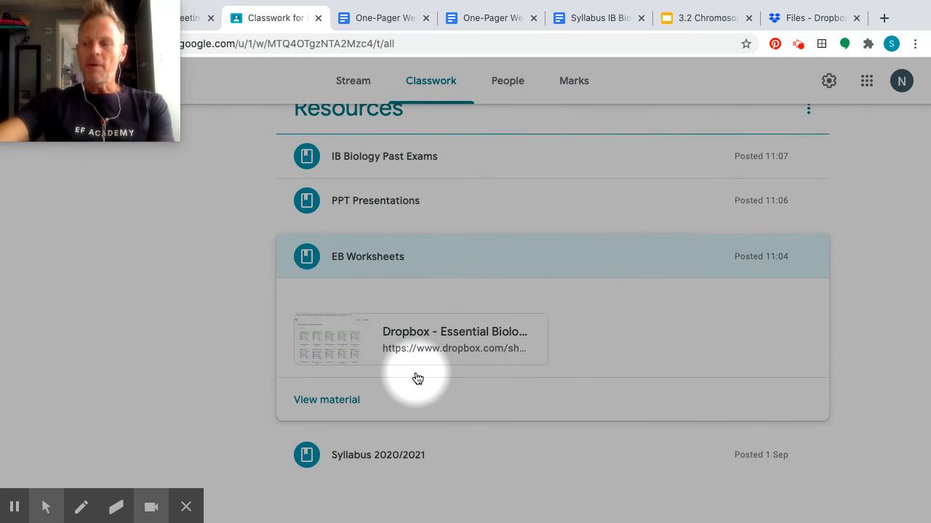